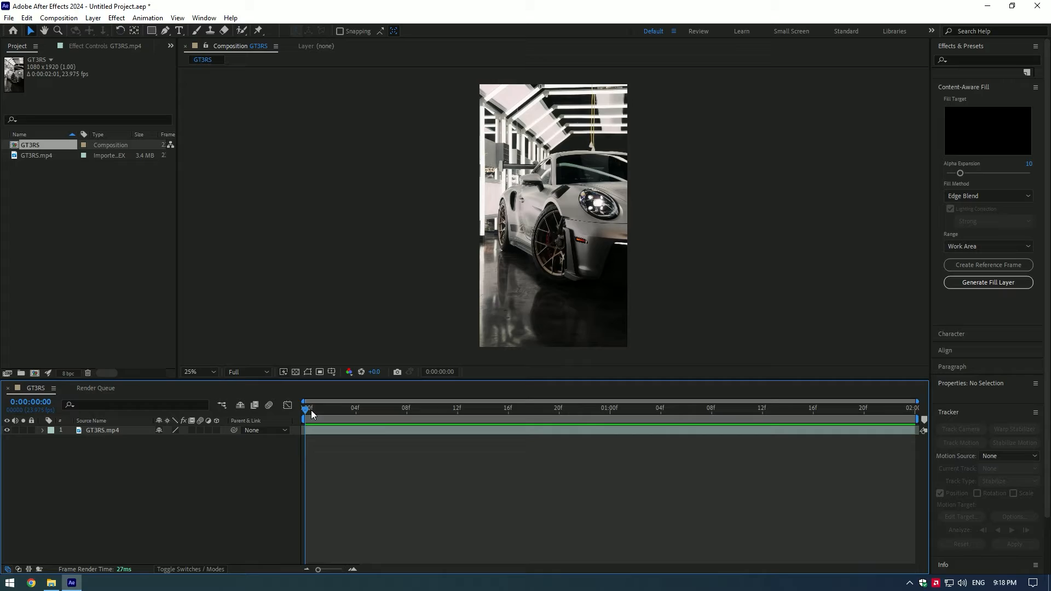
Step: Scrub near the clip start and duplicate the GT3RS.mp4 layer
click(660, 407)
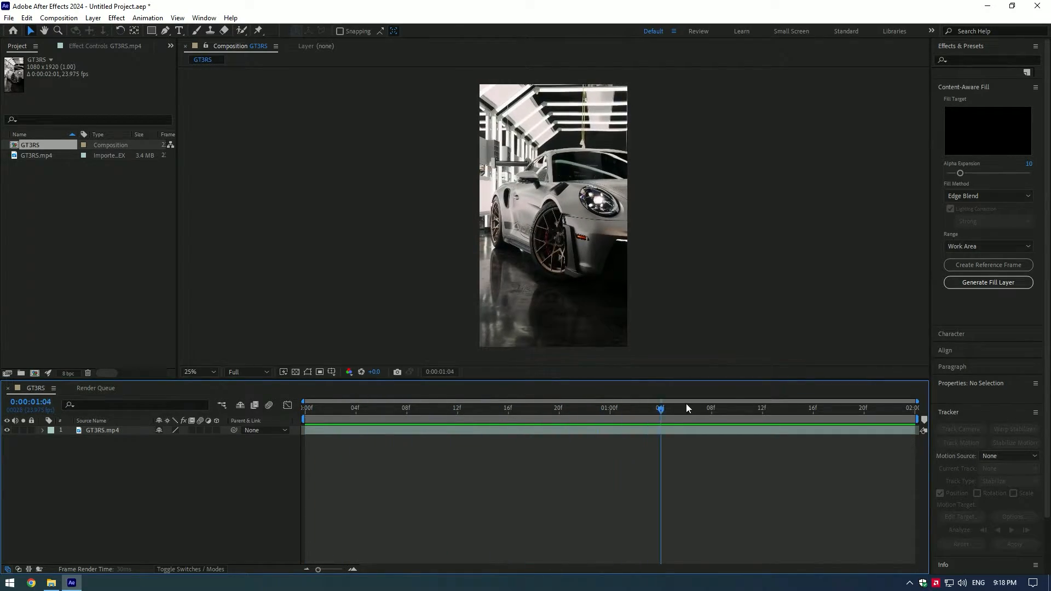
click(330, 407)
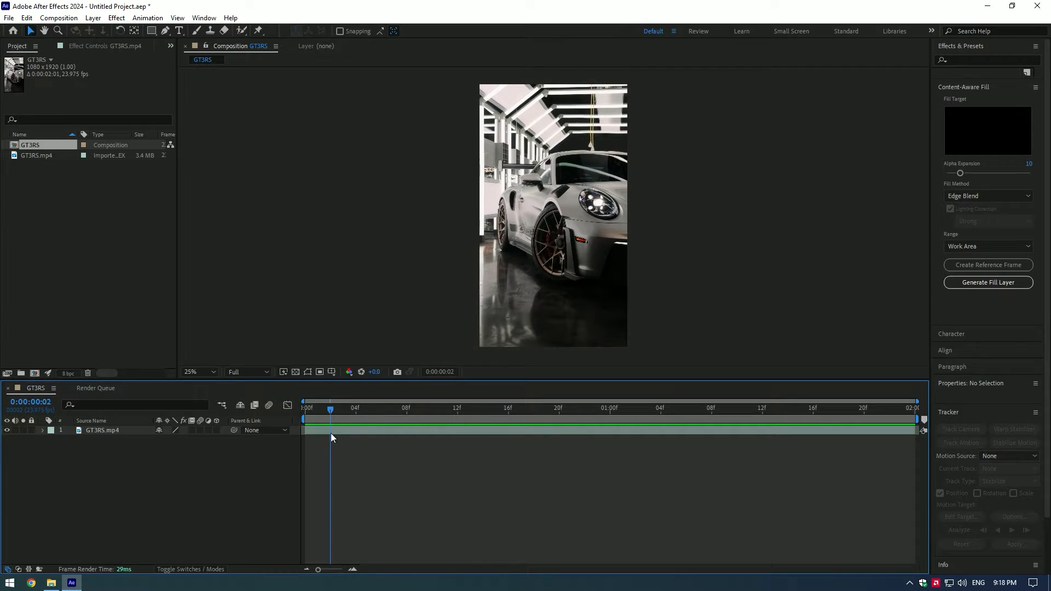
key(ctrl+d)
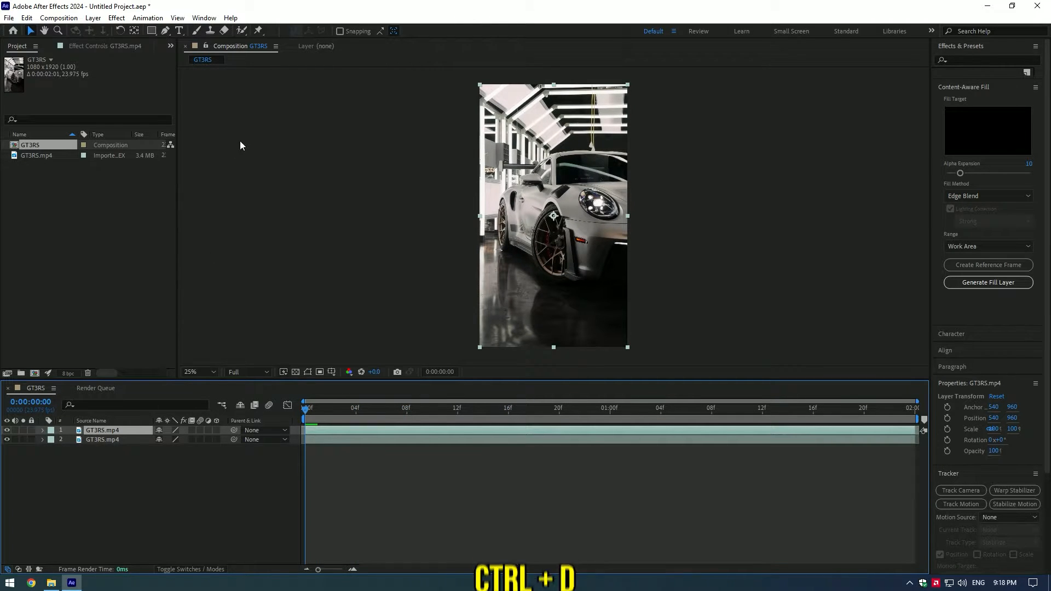
key(ctrl+d)
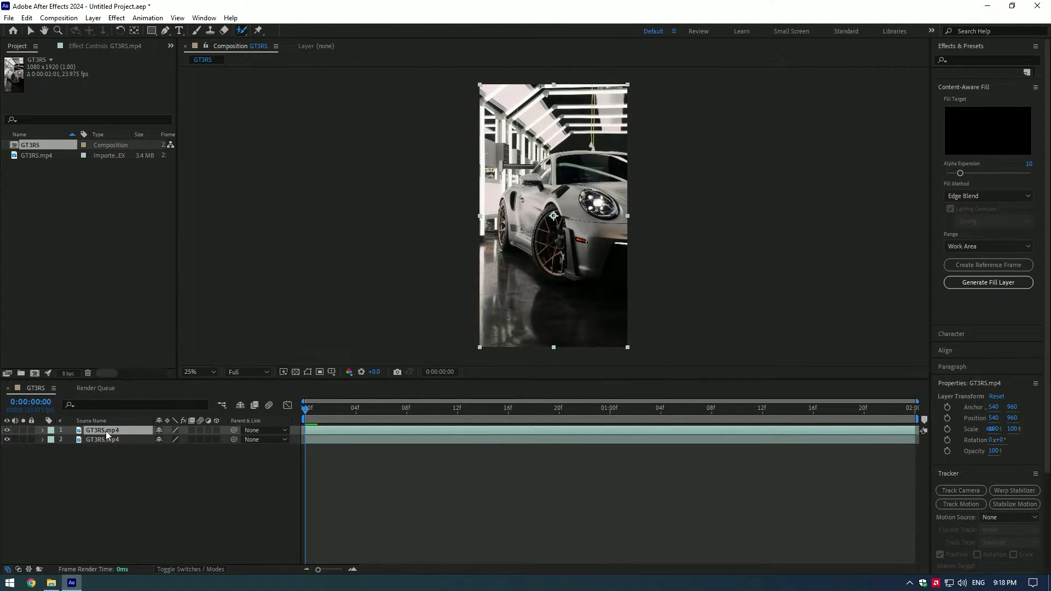
Step: Rotoscope the car on the top copy with Roto Brush and freeze the propagation
double_click(102, 429)
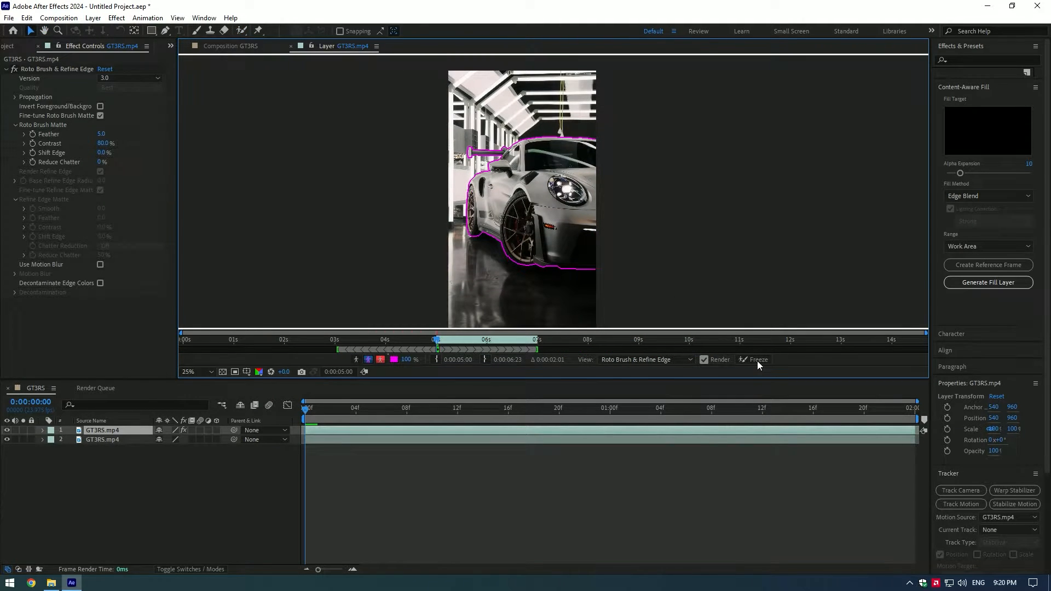
click(753, 359)
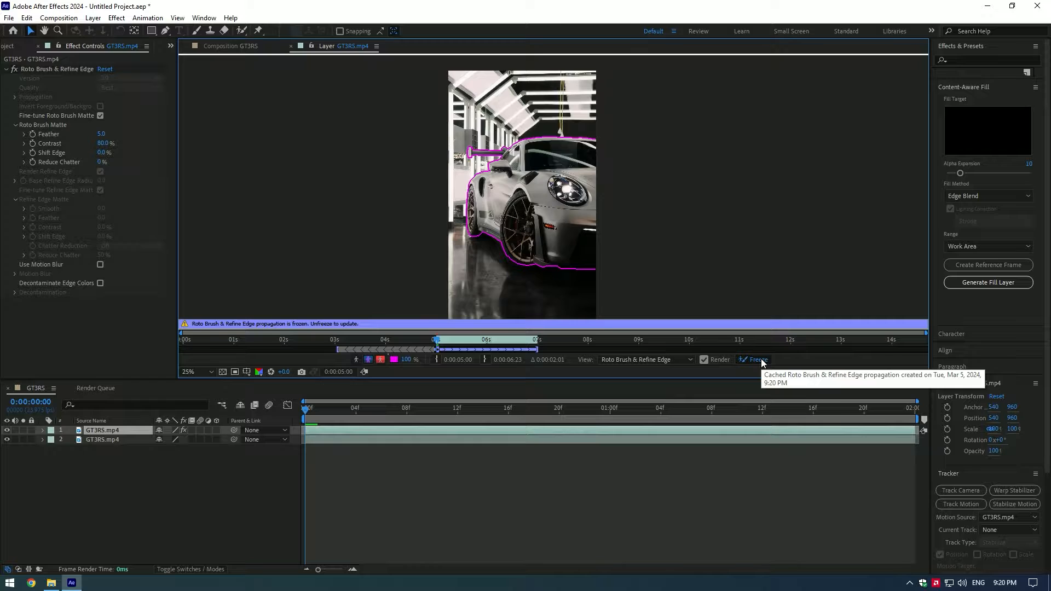
click(229, 46)
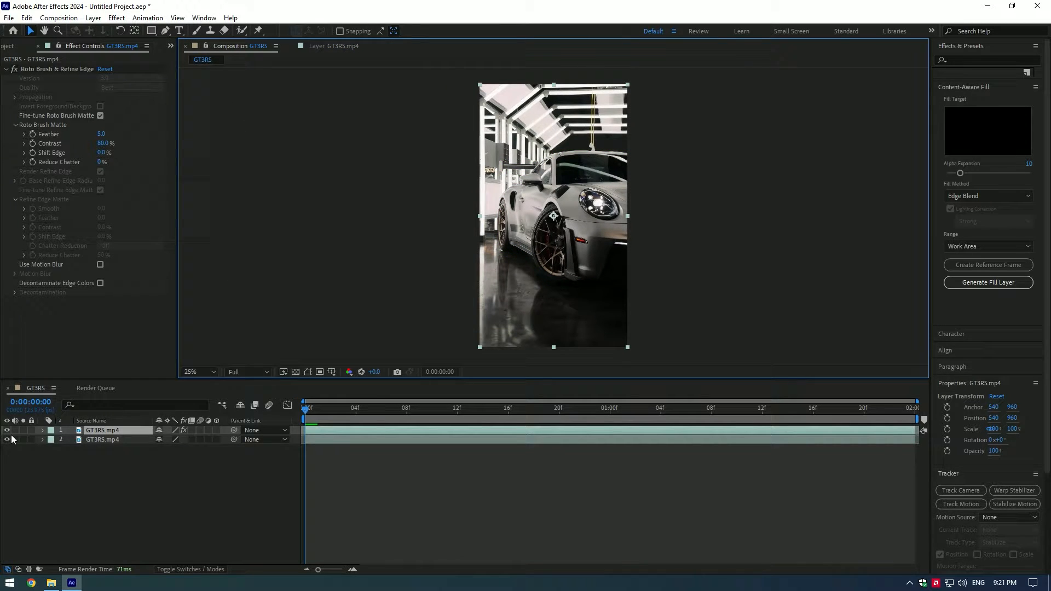
Step: Toggle layer visibility to isolate the middle car cut-out warped by Turbulent Displace
click(791, 408)
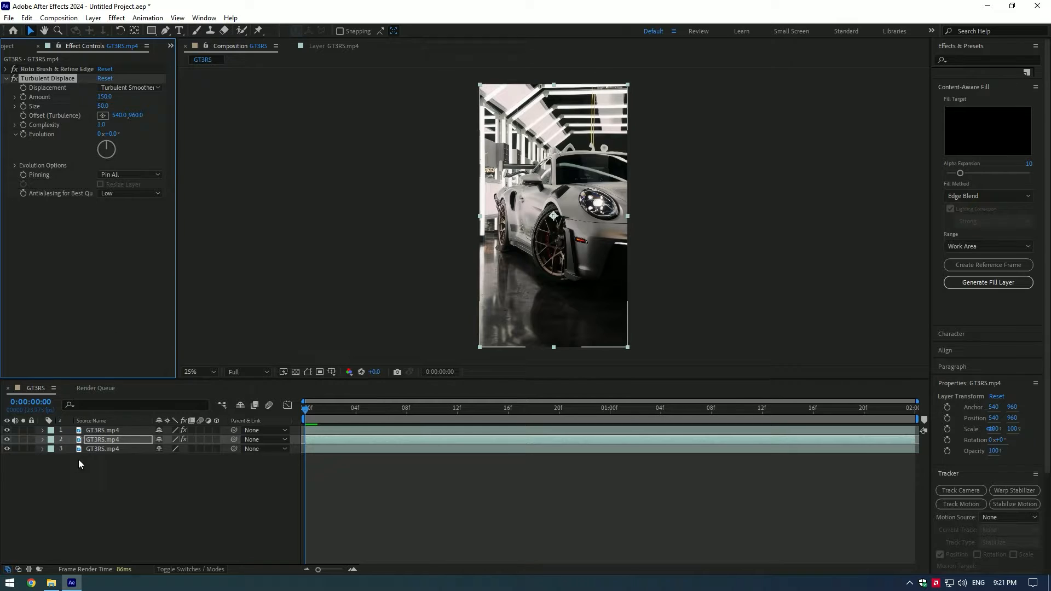
click(7, 430)
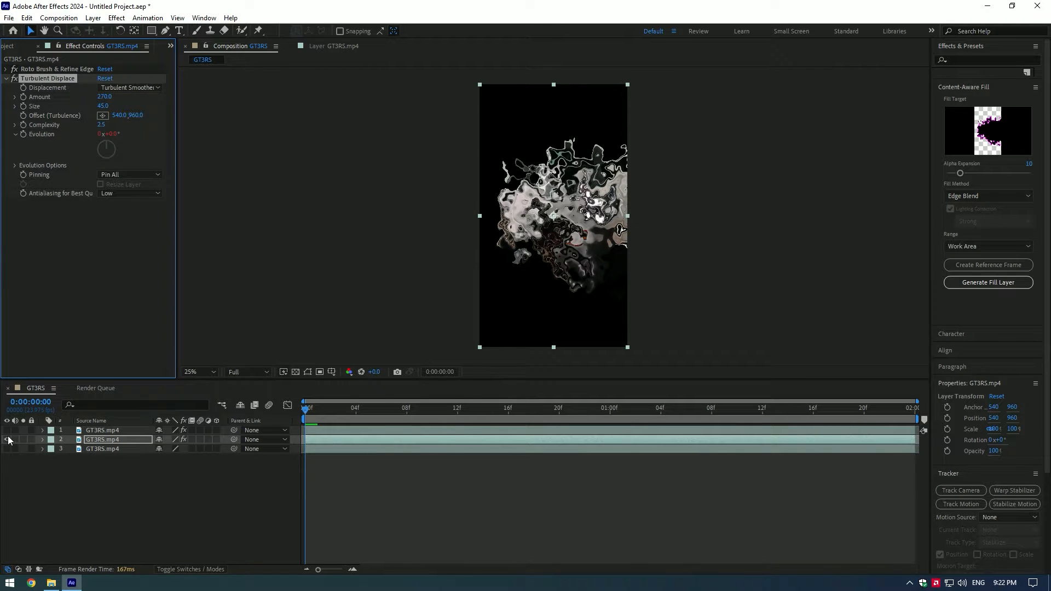
Step: Show the top car layer again and add a Glow effect to the warped middle layer
click(8, 439)
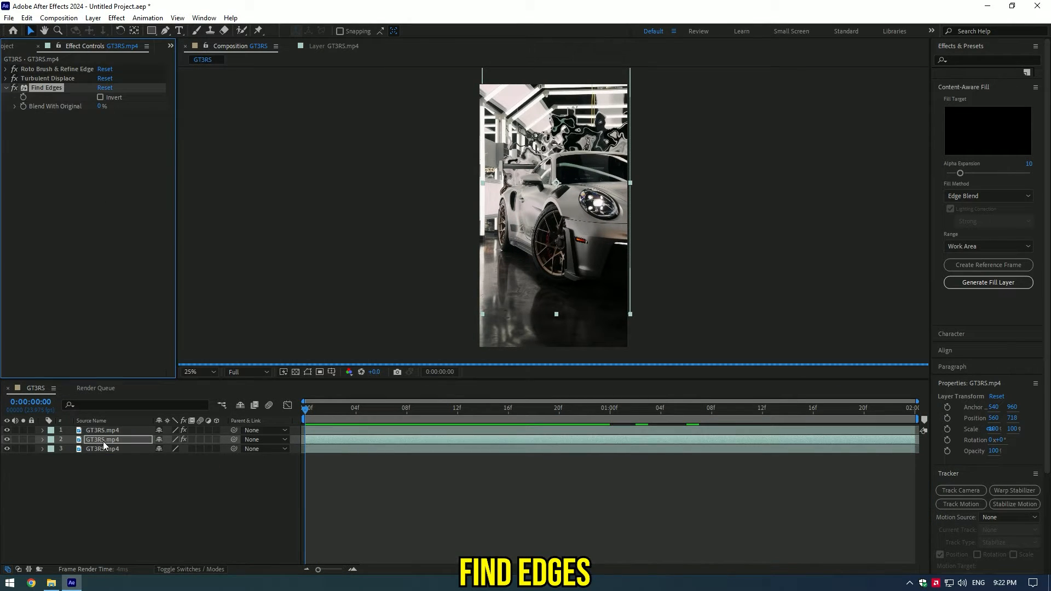
click(101, 97)
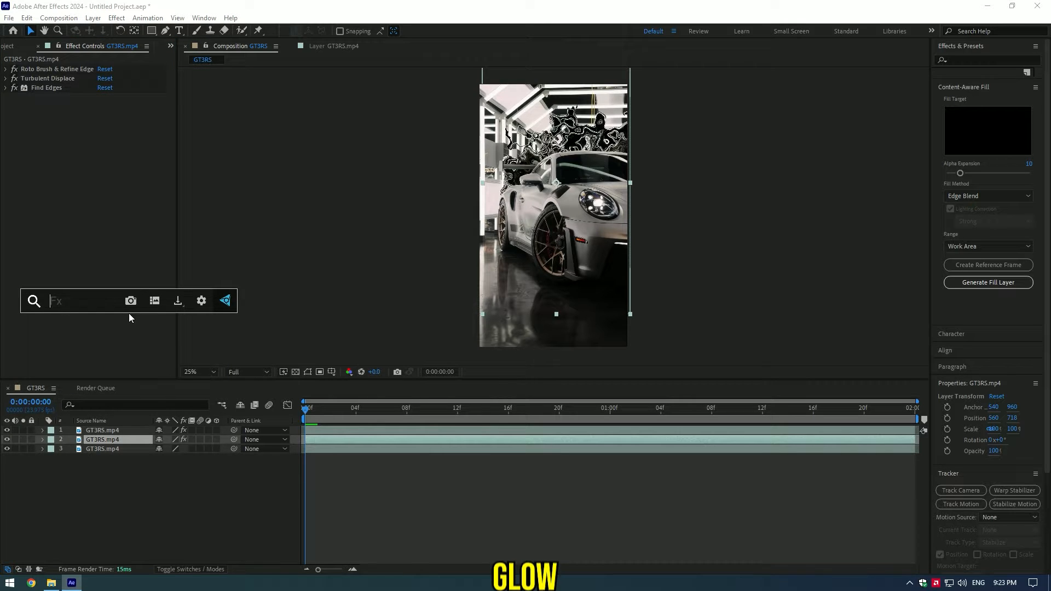
click(129, 106)
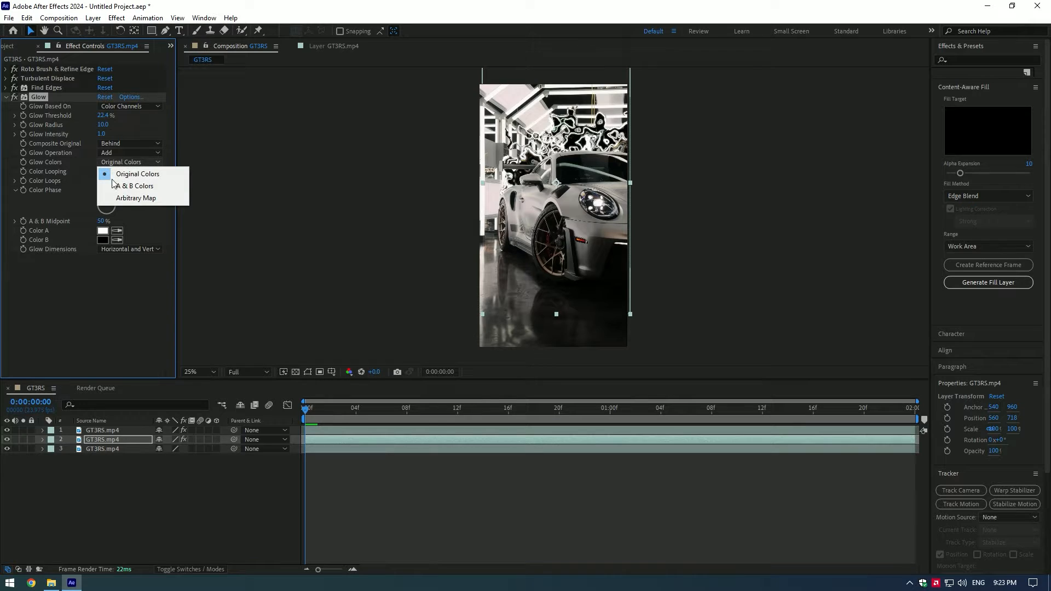
Step: Set Glow Colors to A & B with a green swatch and raise the Glow Radius to about 68
click(137, 186)
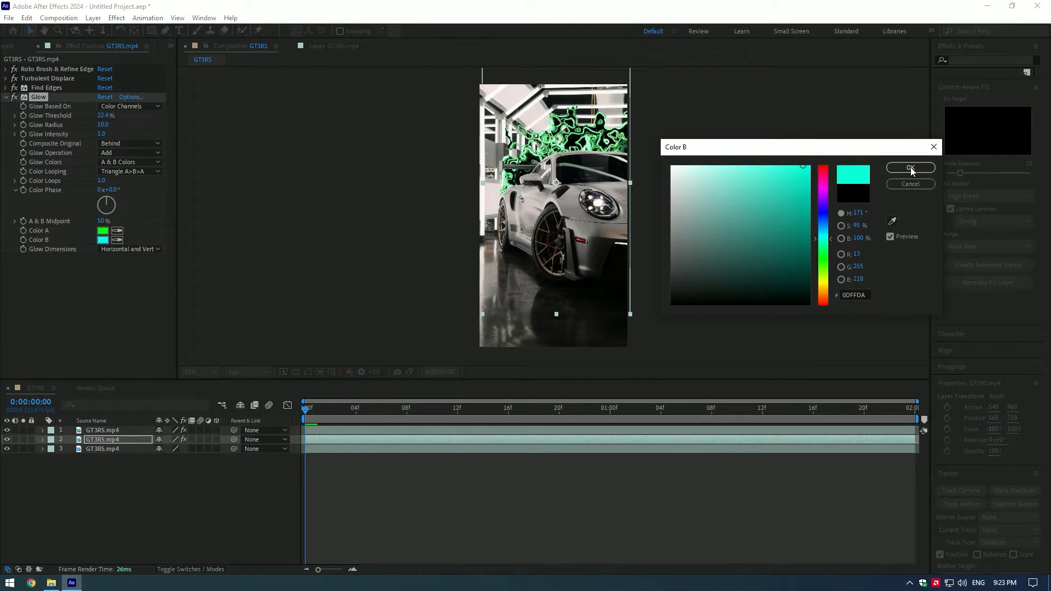
click(910, 167)
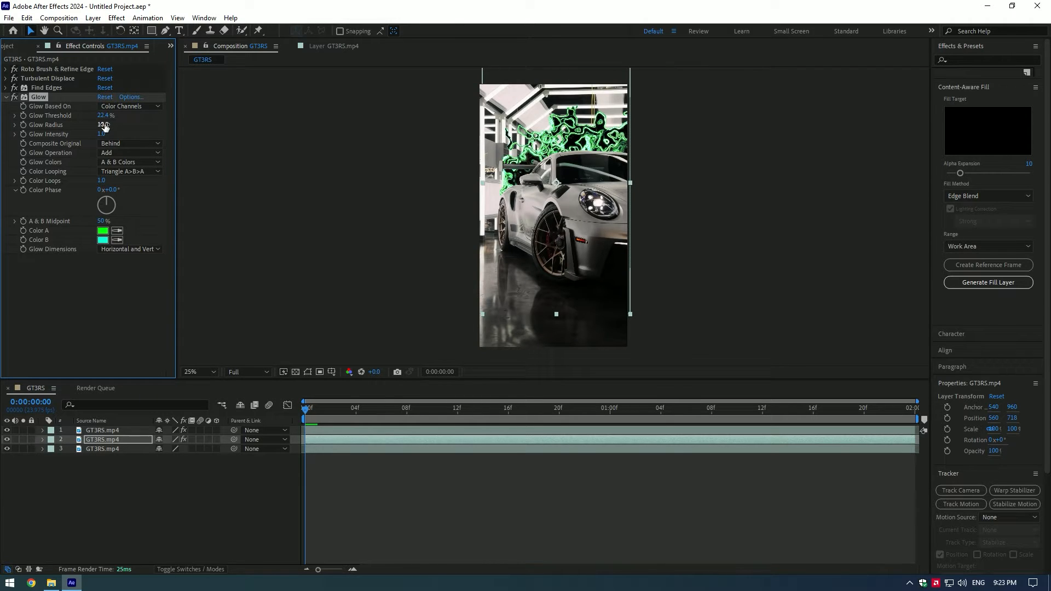
drag(100, 125, 133, 125)
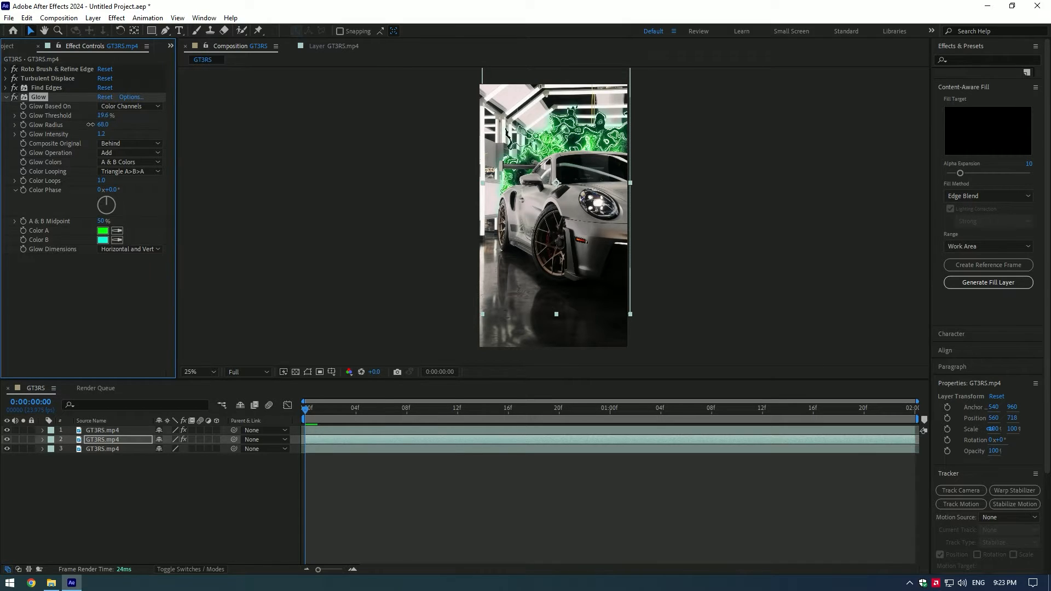
drag(105, 115, 113, 115)
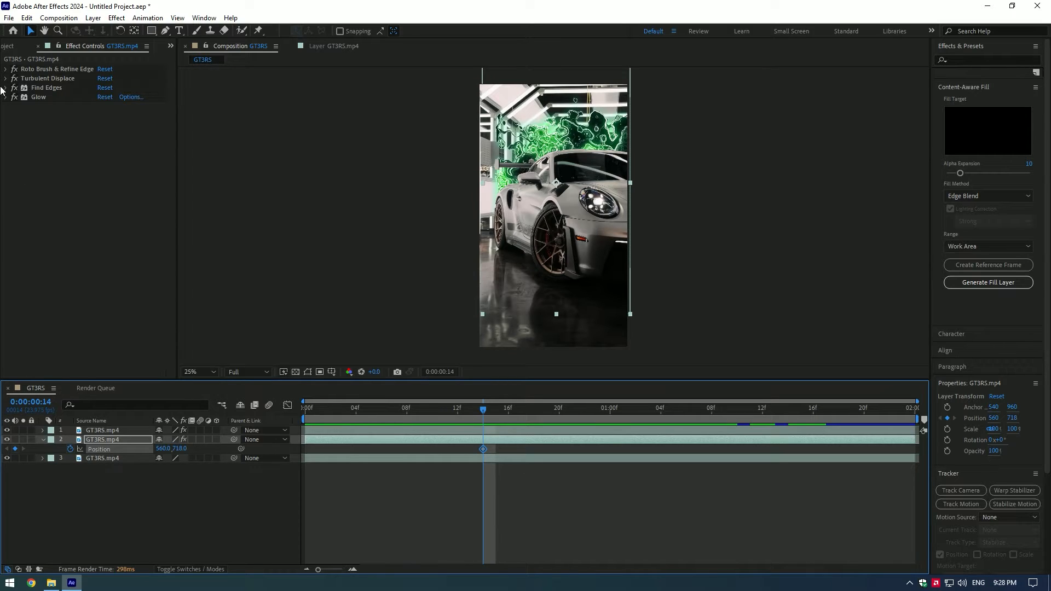
Step: Start keyframing Turbulent Displace Amount and Glow, revealing the keyframed properties in the timeline
click(6, 78)
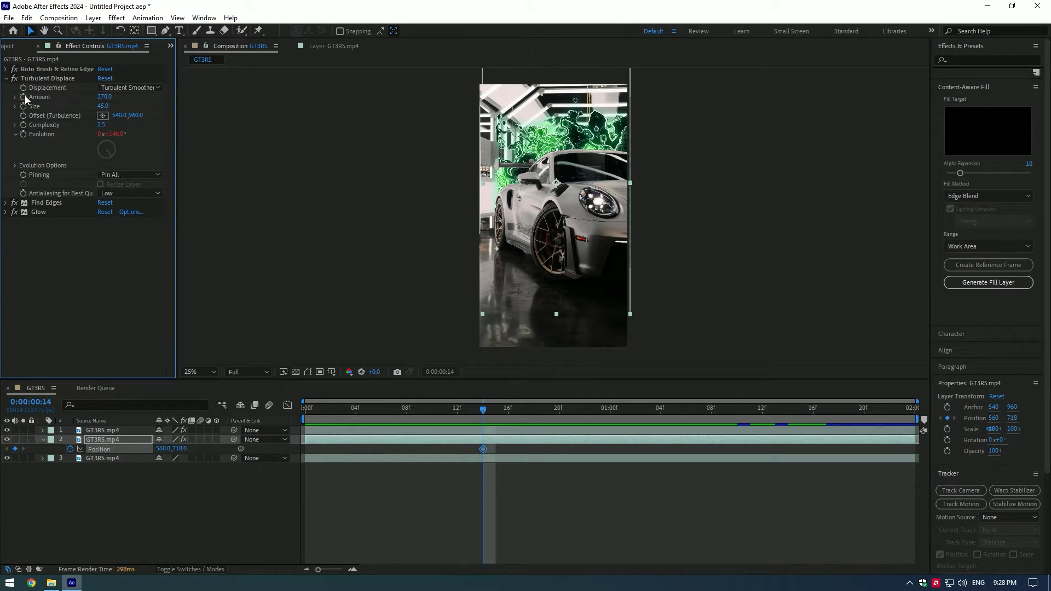
click(7, 79)
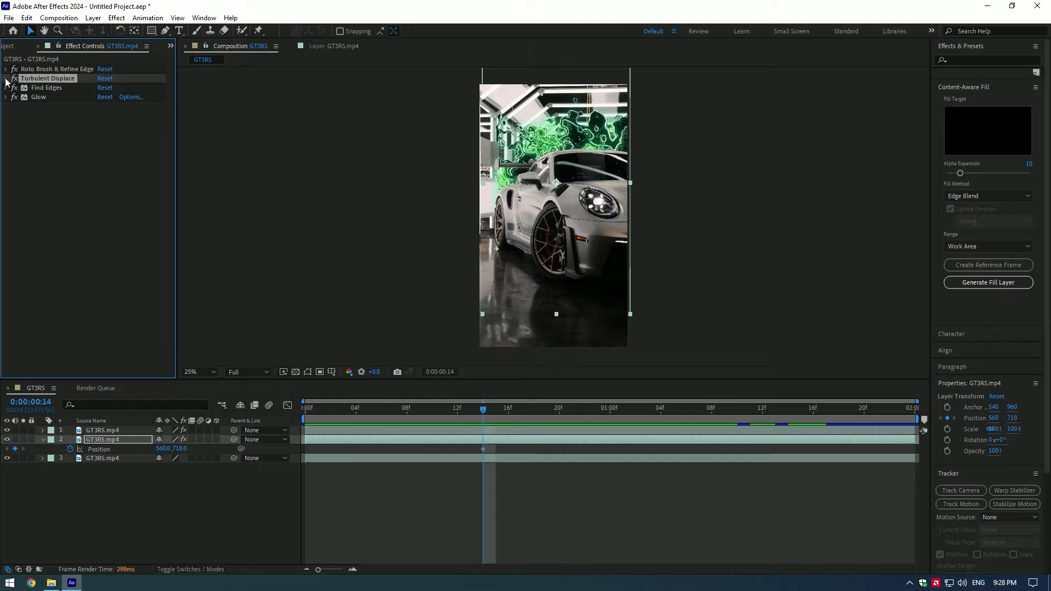
click(7, 87)
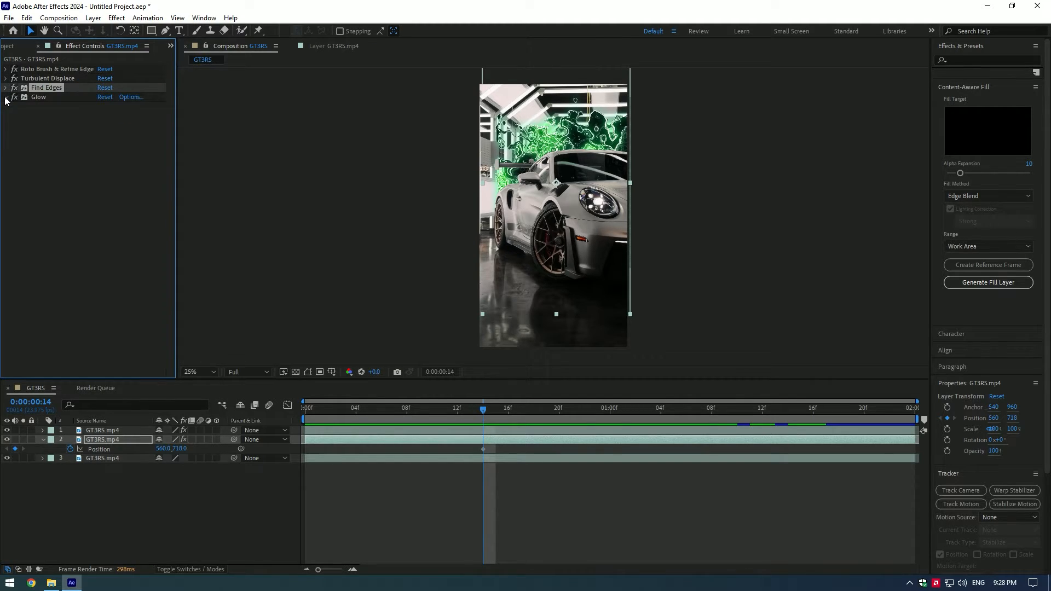
click(6, 98)
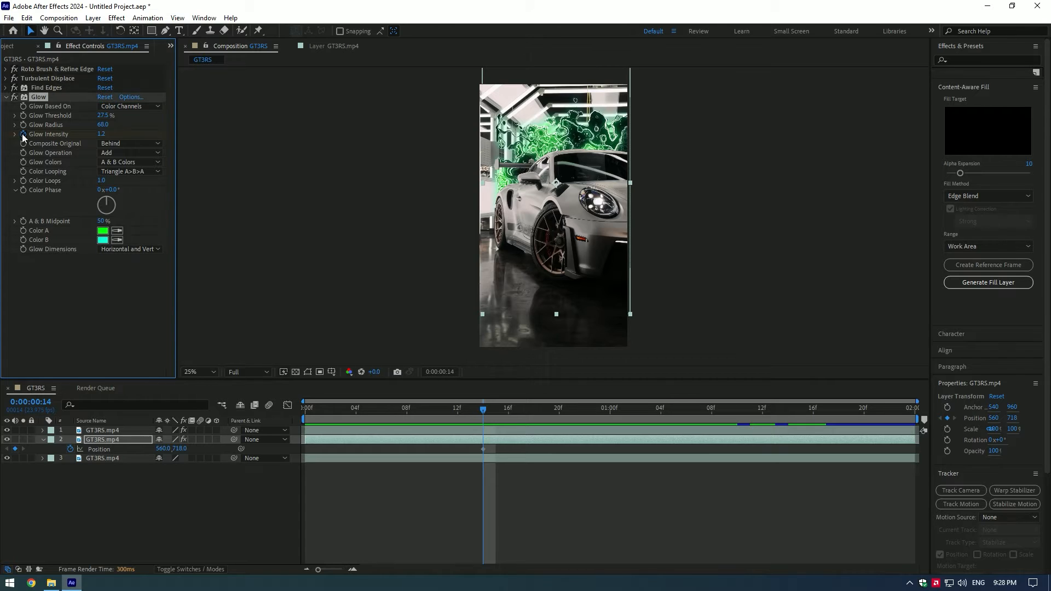
key(u)
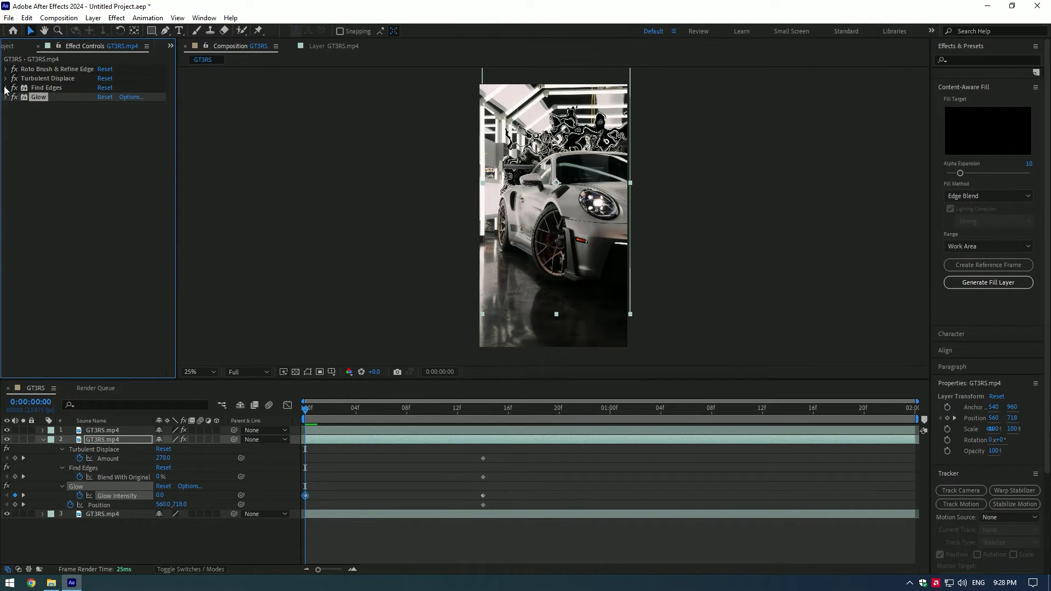
Step: Keyframe the Find Edges blend and remaining properties so frame 0 shows the unaltered car
click(6, 87)
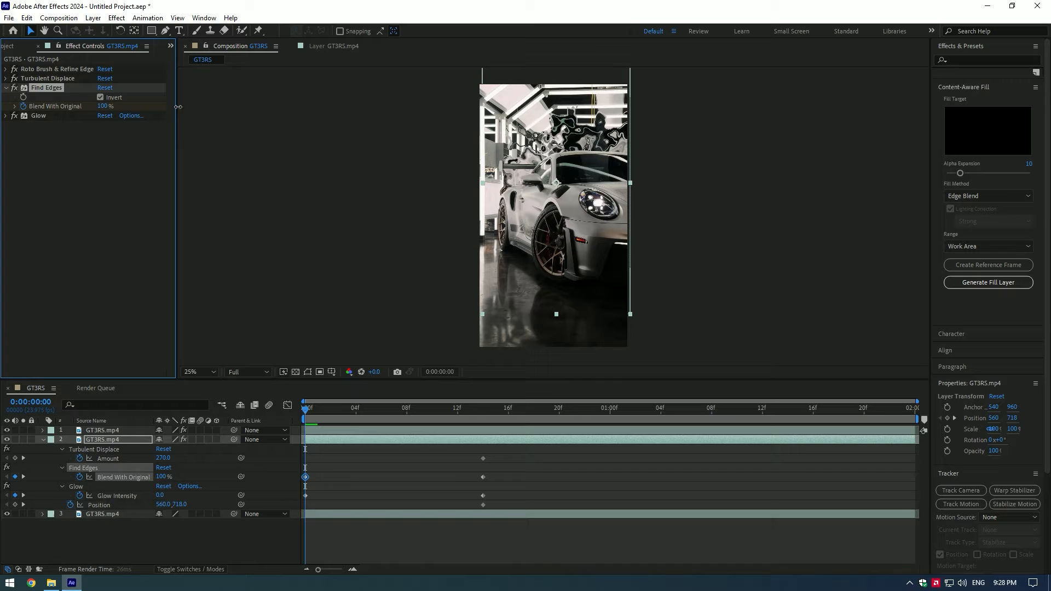
click(5, 87)
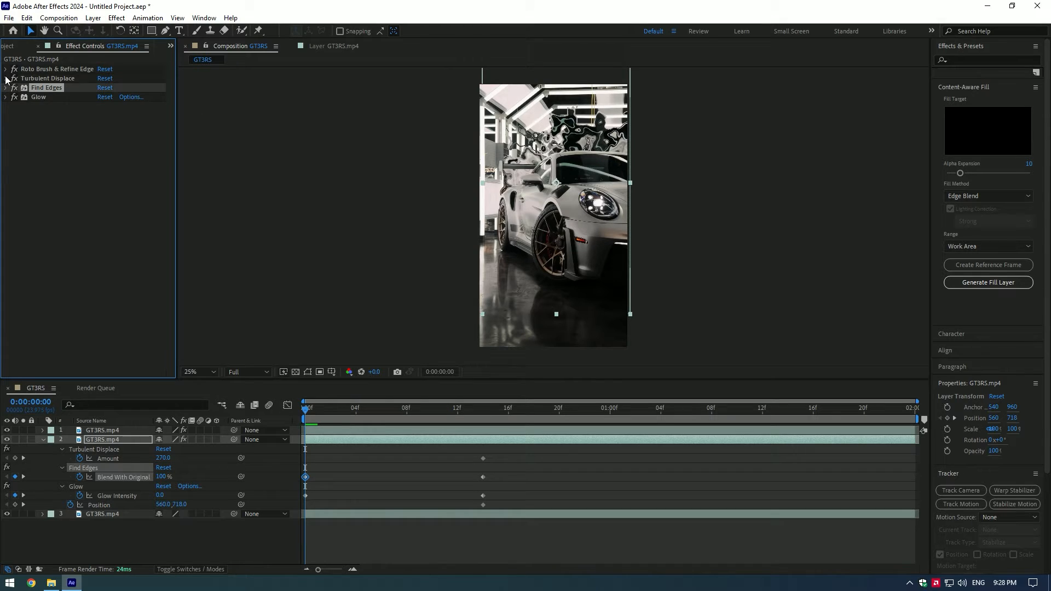
click(6, 78)
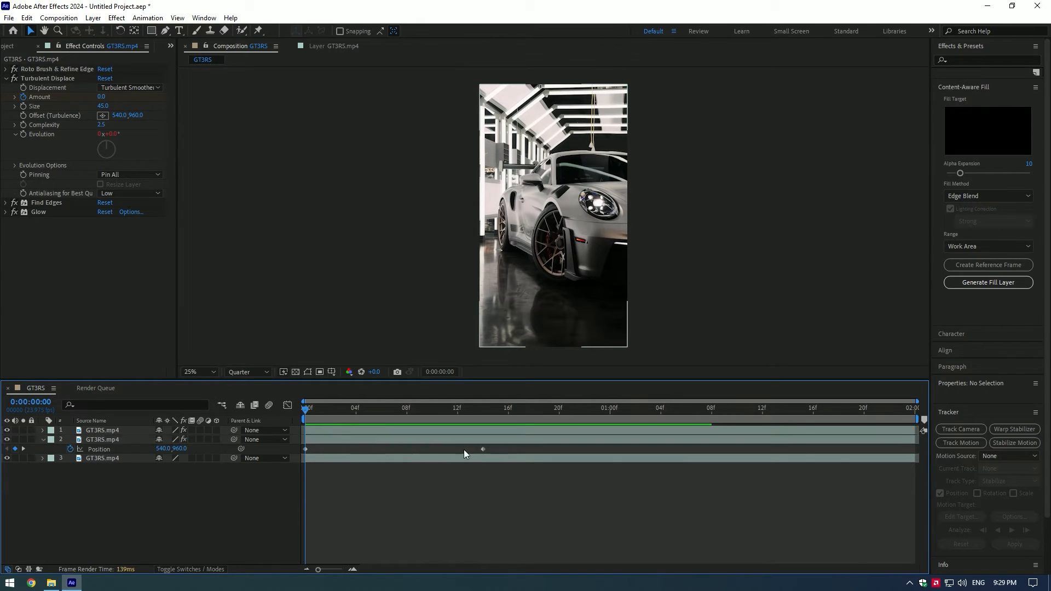
Step: Ease the keyframes and move to about 1:15 to hold the emerged bubble values
key(f9)
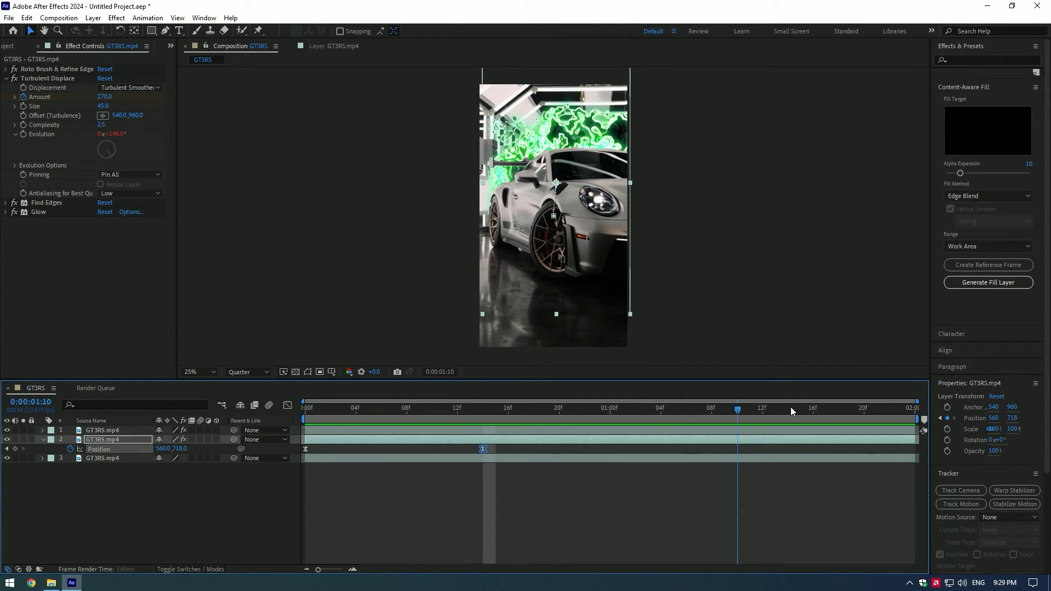
click(801, 407)
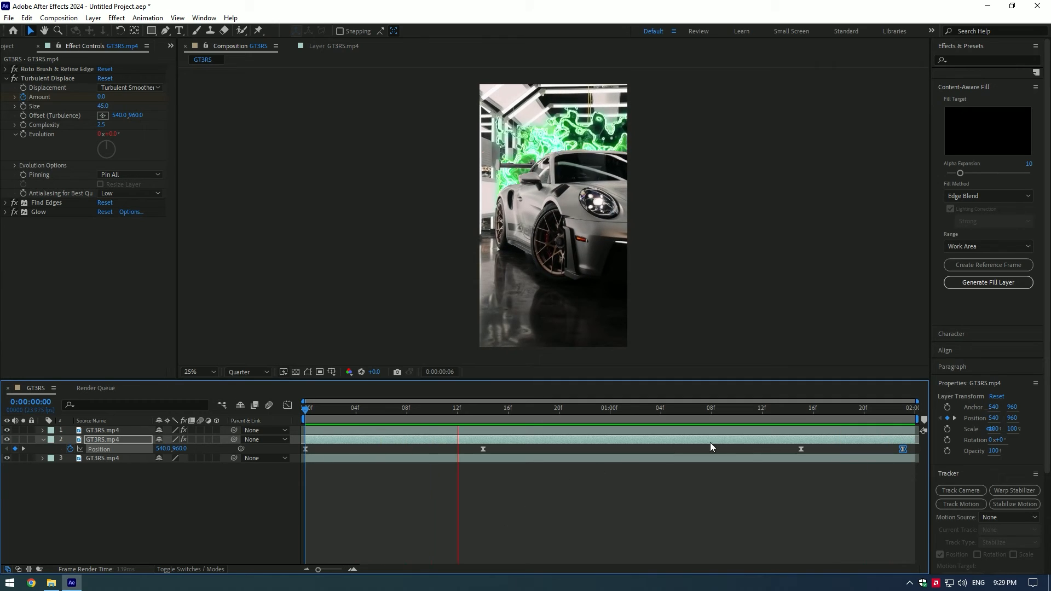
key(u)
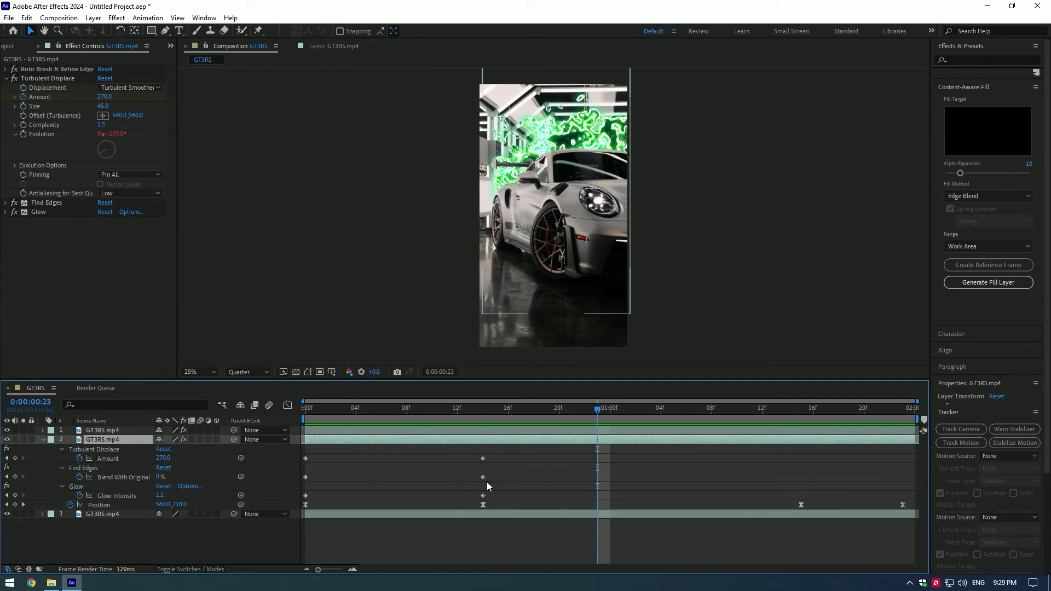
Step: Add end keyframes returning Amount 0, Blend 100%, Glow 0 and Position 540,960
click(102, 439)
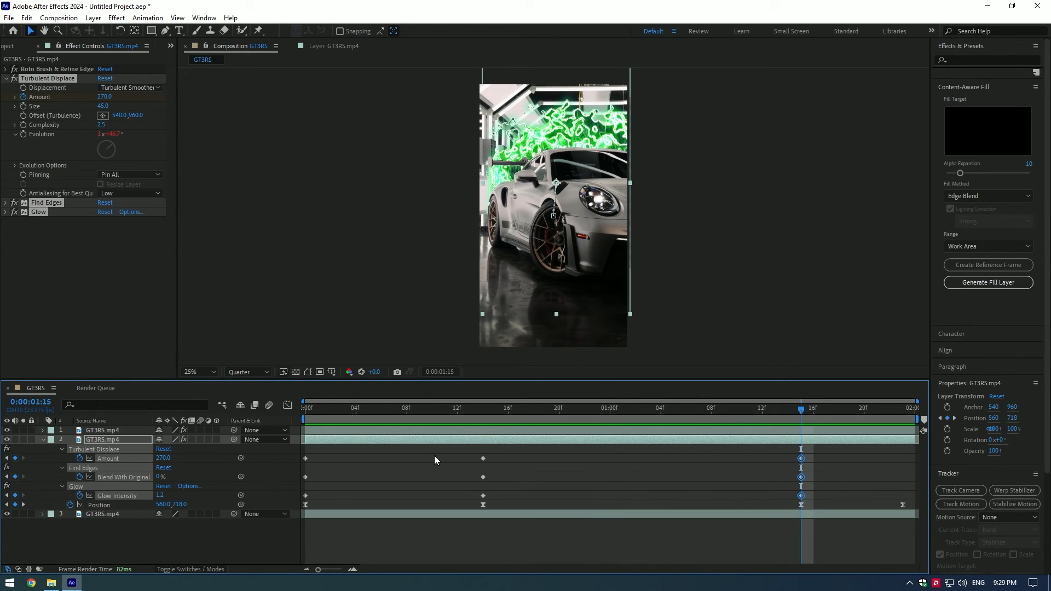
click(305, 494)
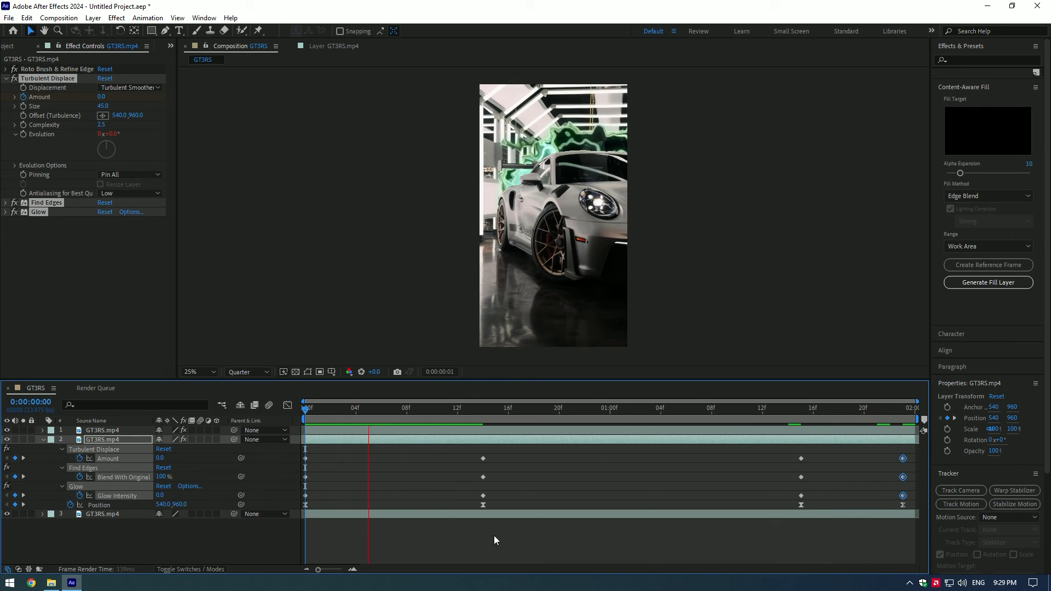
click(801, 407)
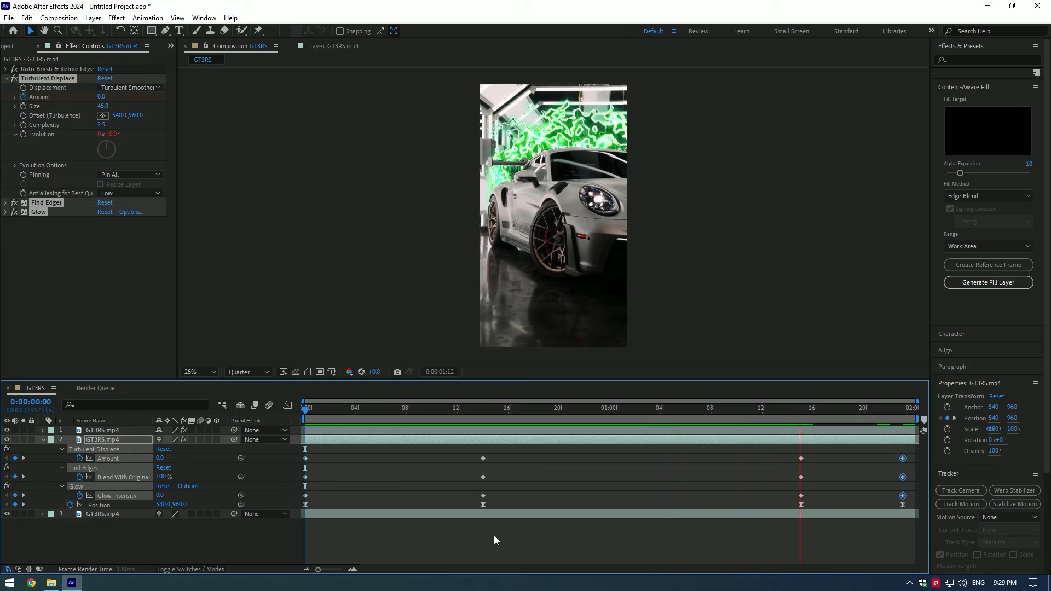